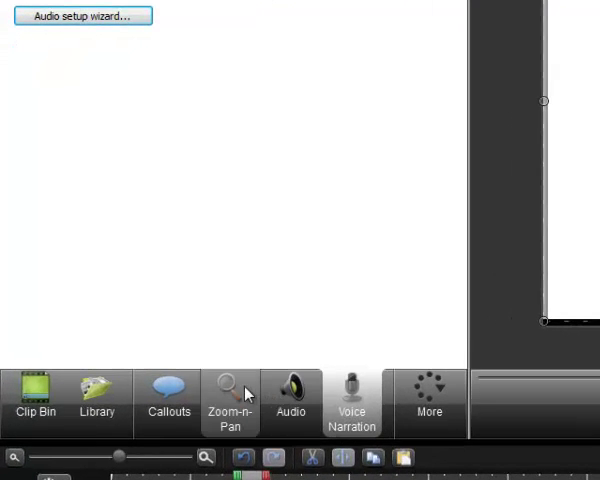
pyautogui.moveTo(234, 392)
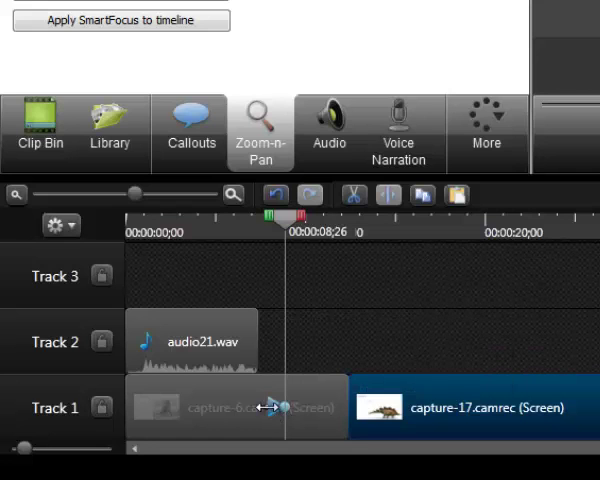
# Move the first capture clip on Track 1 to sit just before capture-17.camrec
pyautogui.moveTo(296, 216); pyautogui.dragTo(224, 216)
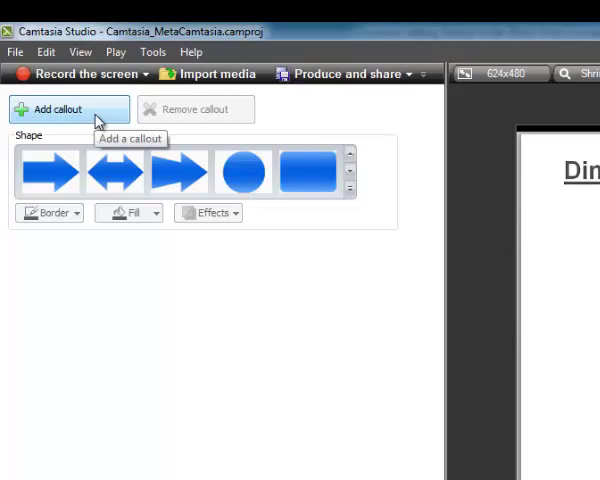
# Add a blue arrow callout labelled 'T. Rex' pointing at the dinosaur on Track 3
pyautogui.click(58, 108)
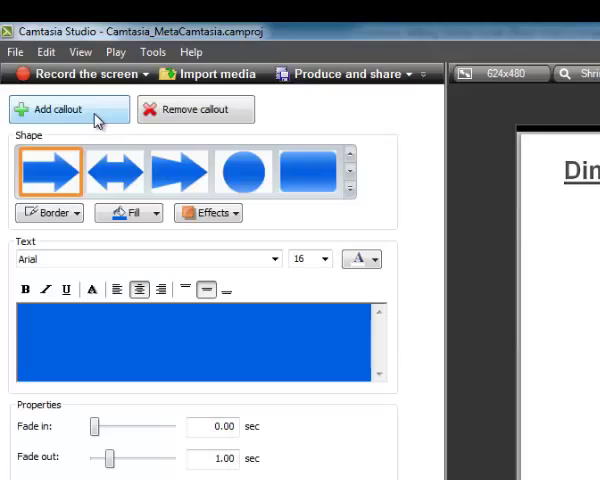
pyautogui.click(64, 108)
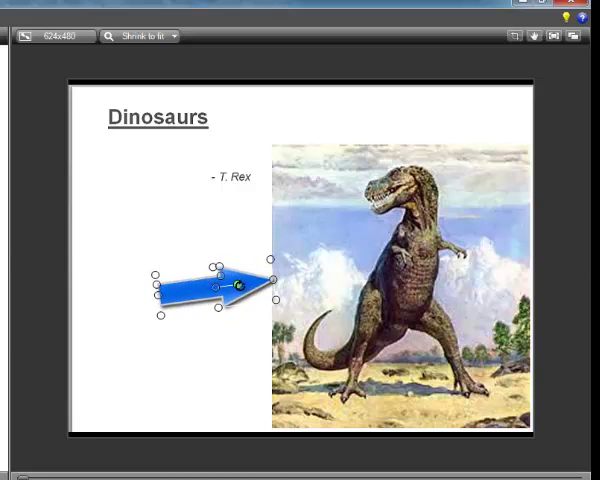
pyautogui.moveTo(216, 288); pyautogui.dragTo(290, 258)
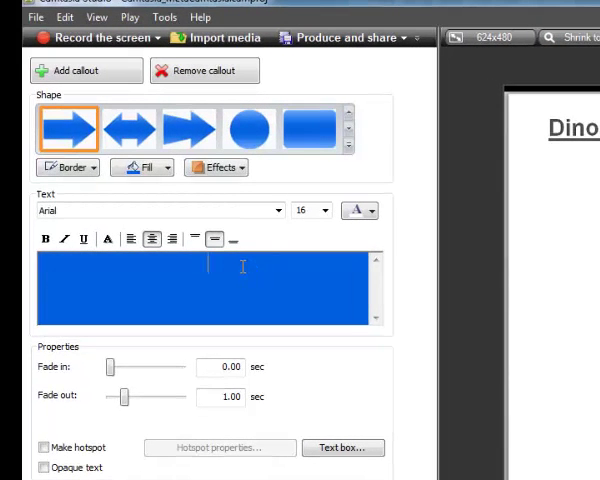
pyautogui.write('T. Re')
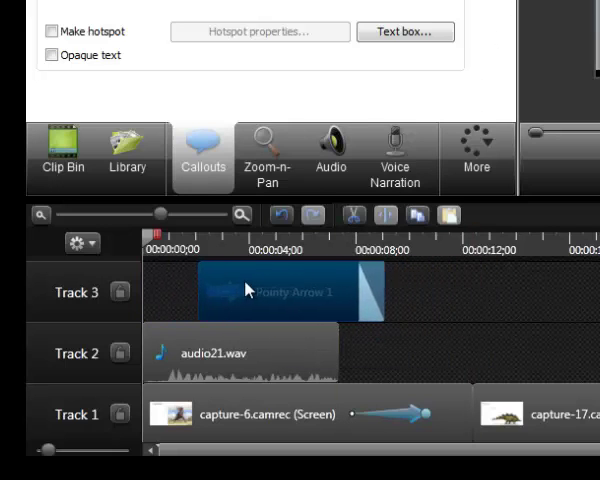
pyautogui.moveTo(256, 290)
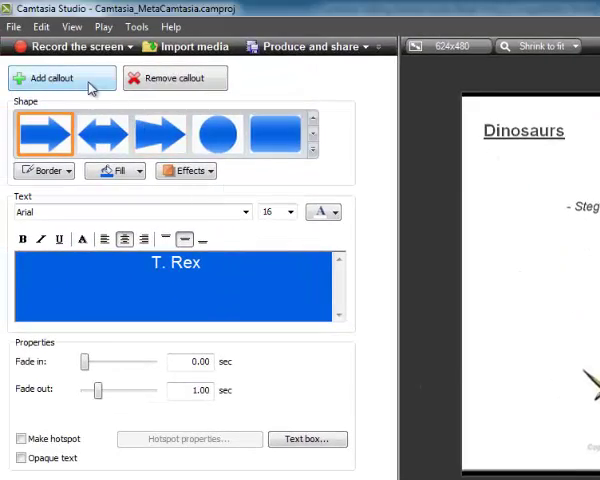
pyautogui.moveTo(284, 136)
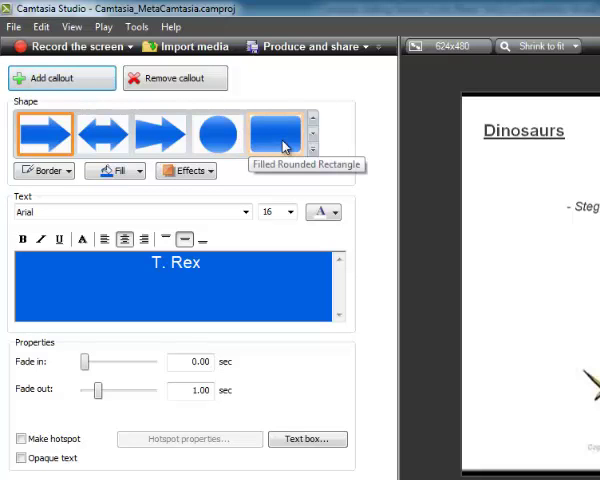
# Make the callout a filled rounded rectangle 'Click to Continue' hotspot that pauses until clicked
pyautogui.click(284, 132)
pyautogui.write('Click to Continue')
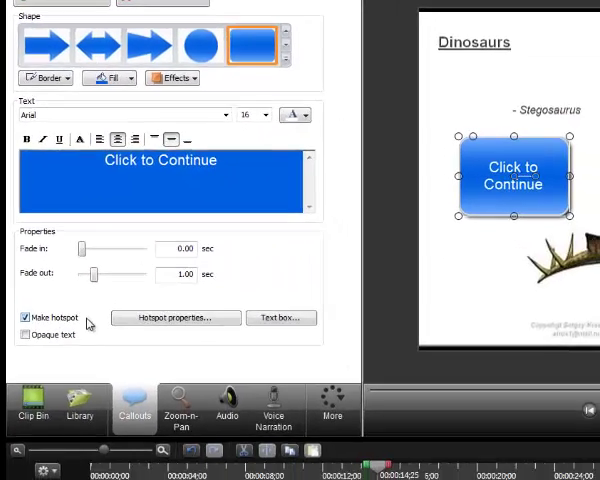
pyautogui.click(176, 316)
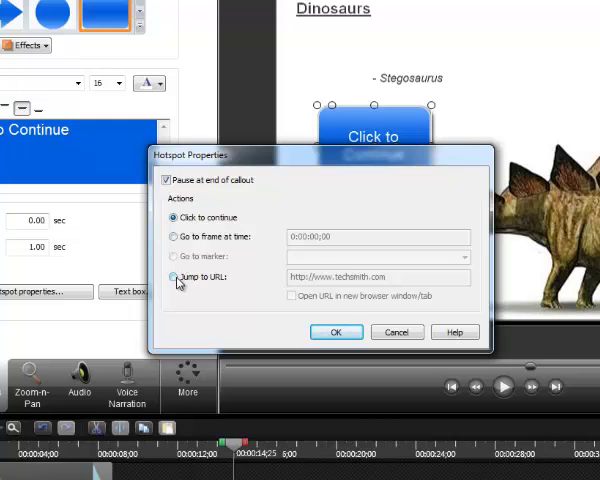
pyautogui.moveTo(350, 324)
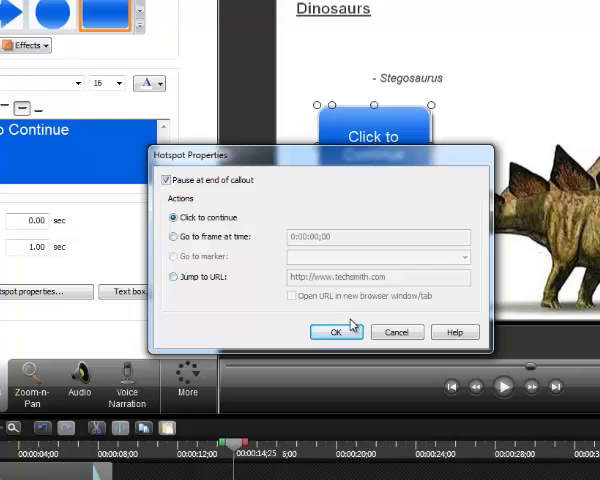
pyautogui.click(336, 332)
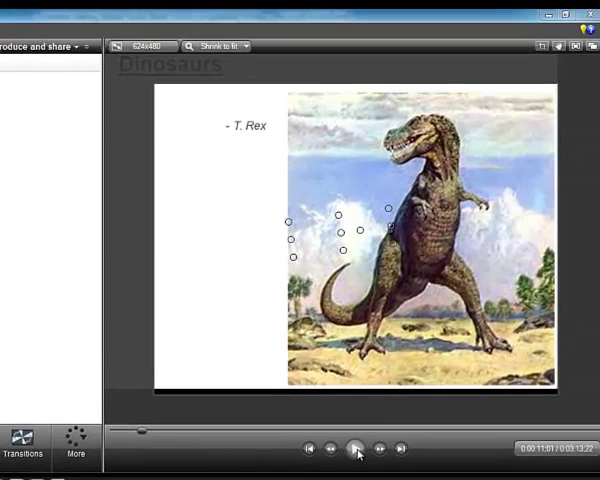
# Preview the T. Rex and Stegosaurus slides, then stop playback at the Clip Bin
pyautogui.click(356, 448)
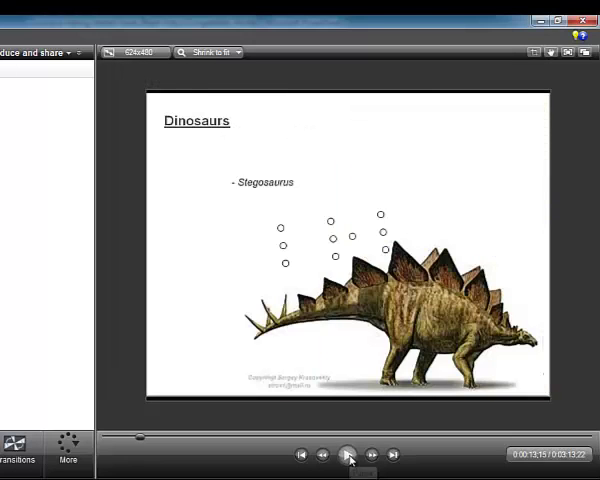
pyautogui.click(348, 452)
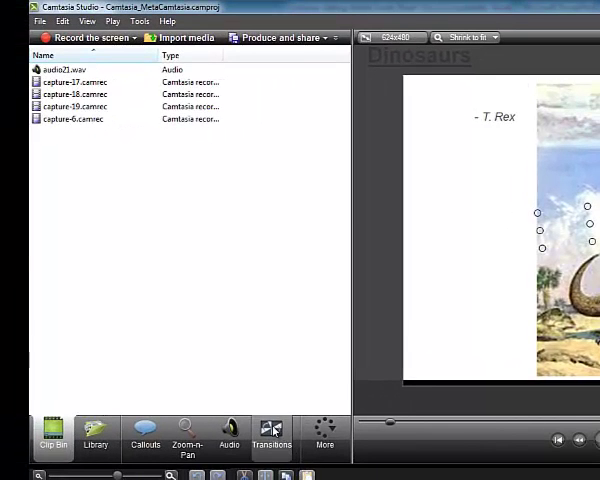
# Find the Pixelate transition in the gallery and preview the change between the two captures
pyautogui.click(270, 436)
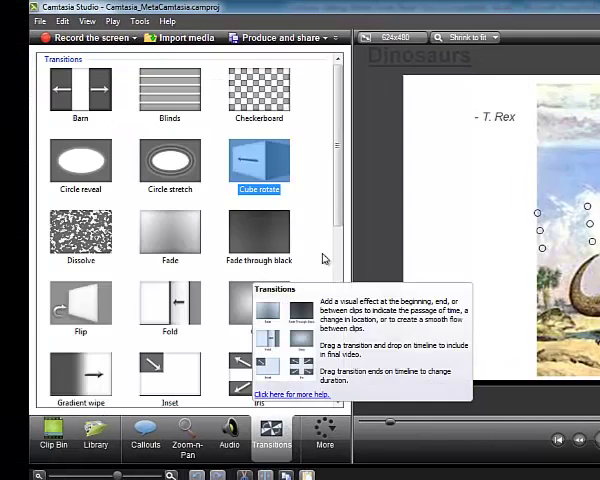
pyautogui.scroll(-3)
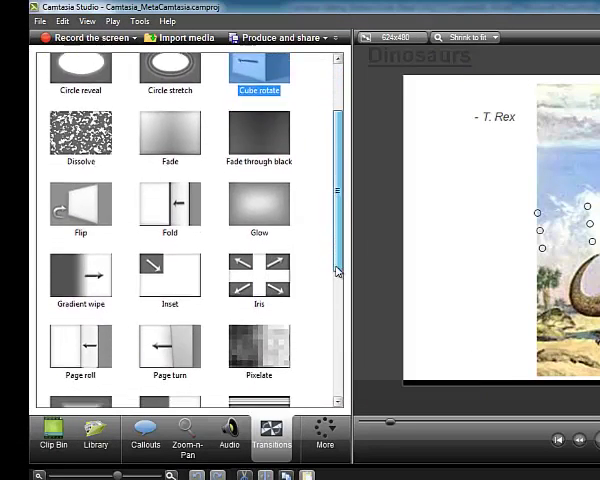
pyautogui.scroll(-3)
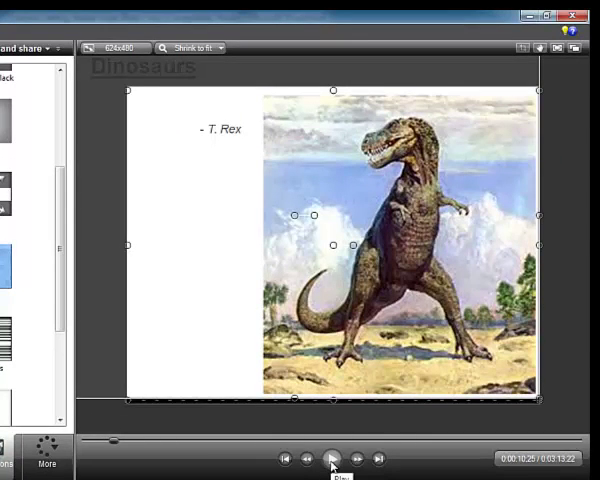
pyautogui.click(332, 460)
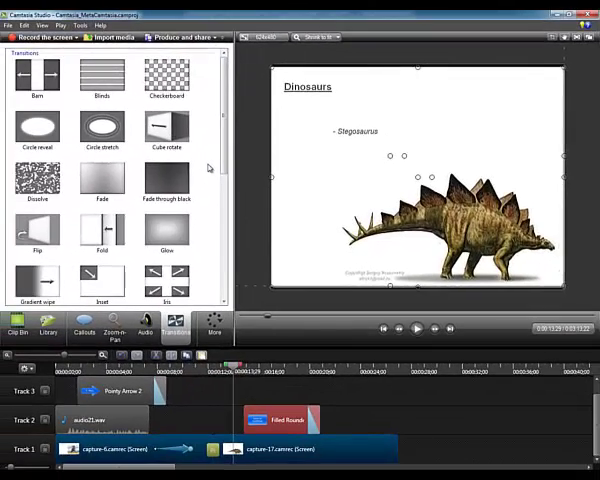
pyautogui.moveTo(206, 152)
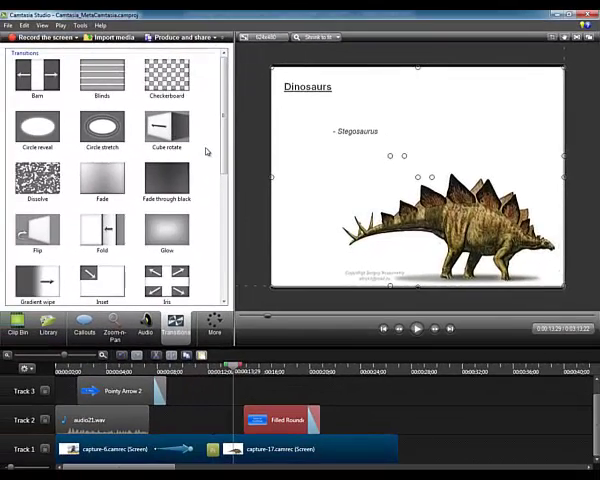